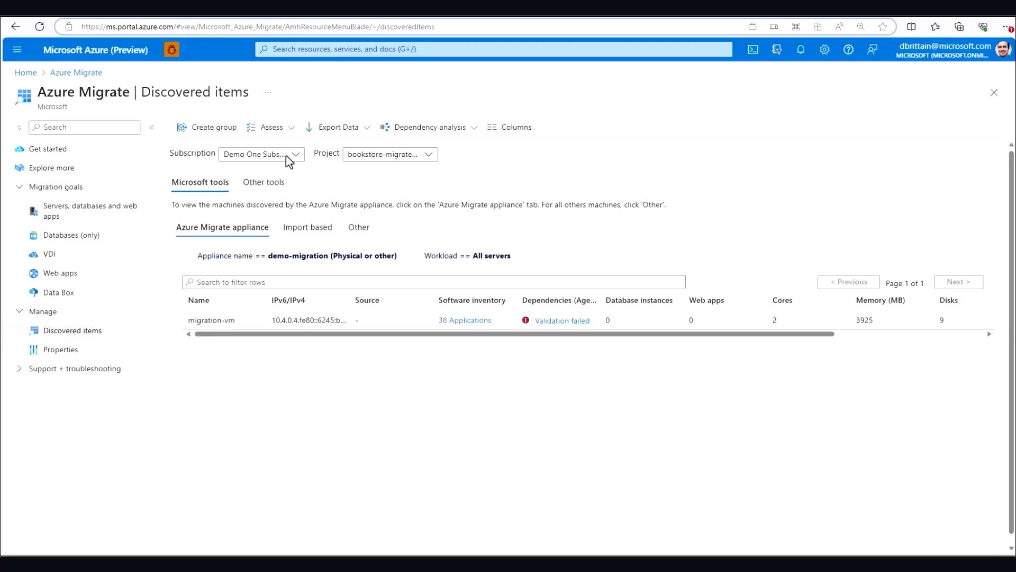
mouse_move(369, 415)
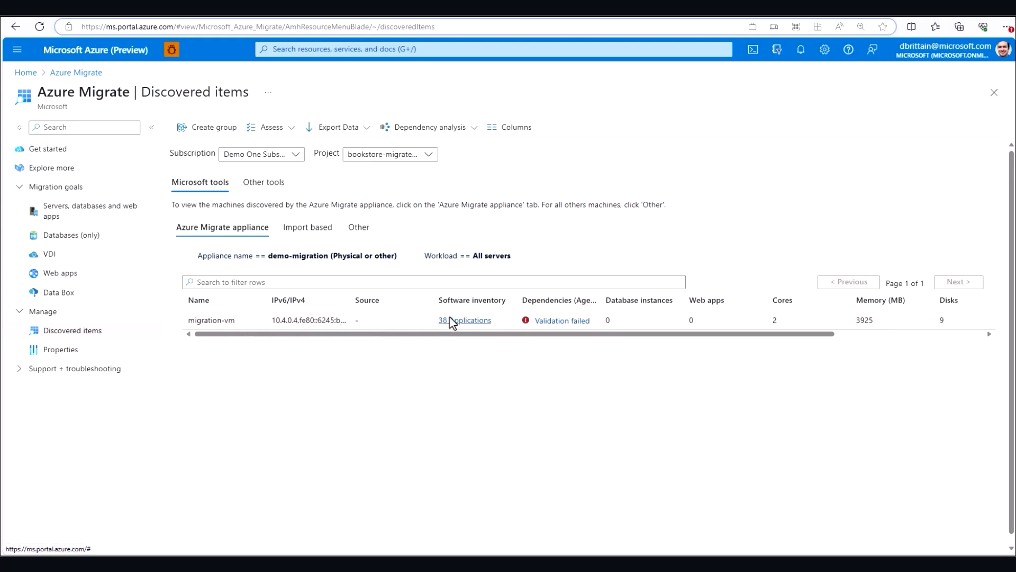
mouse_move(421, 358)
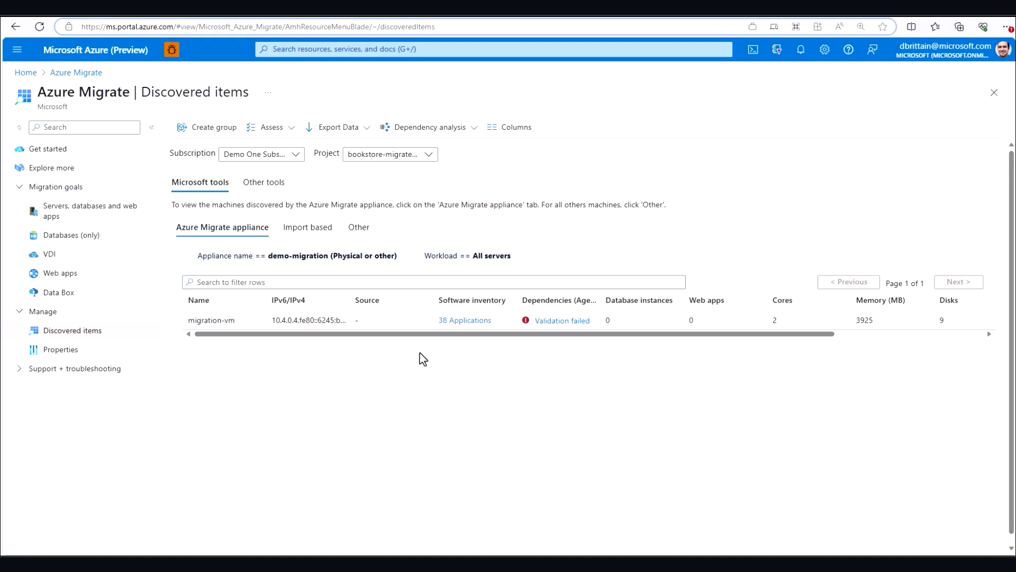
mouse_move(422, 349)
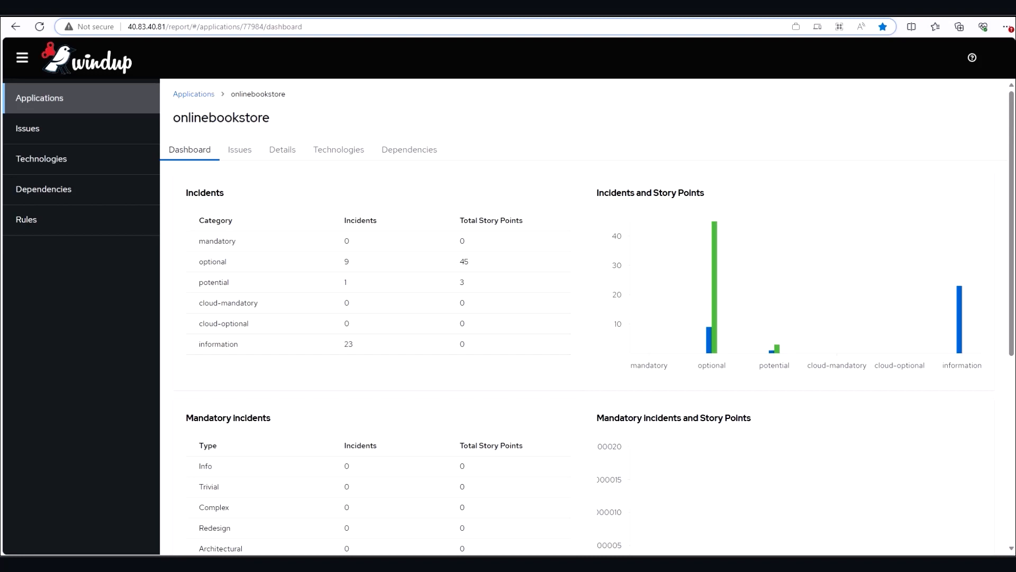
mouse_move(251, 156)
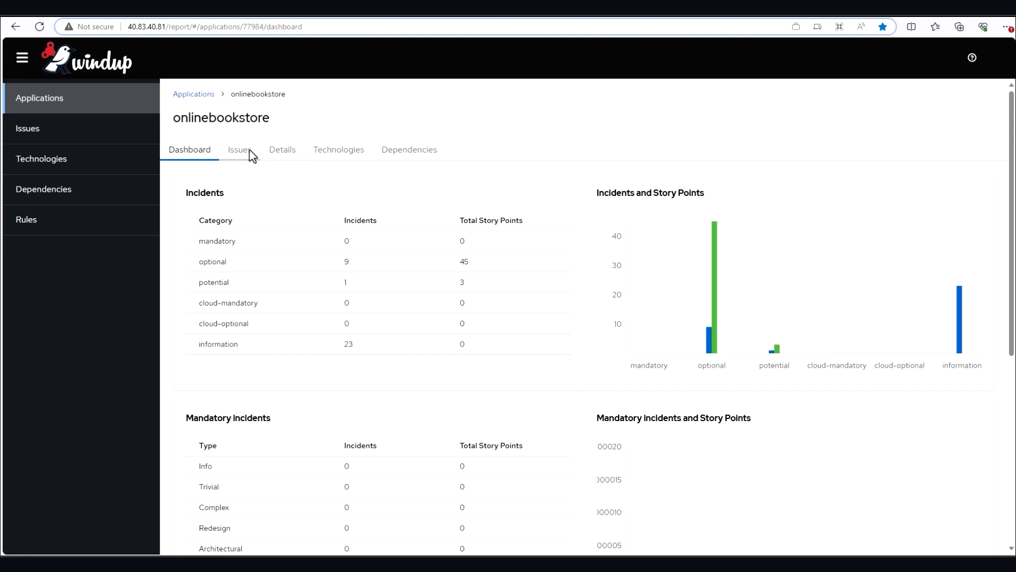
List onlinebookstore's Windup issues and expand the 'Password found in configuration file' details.
left_click(239, 149)
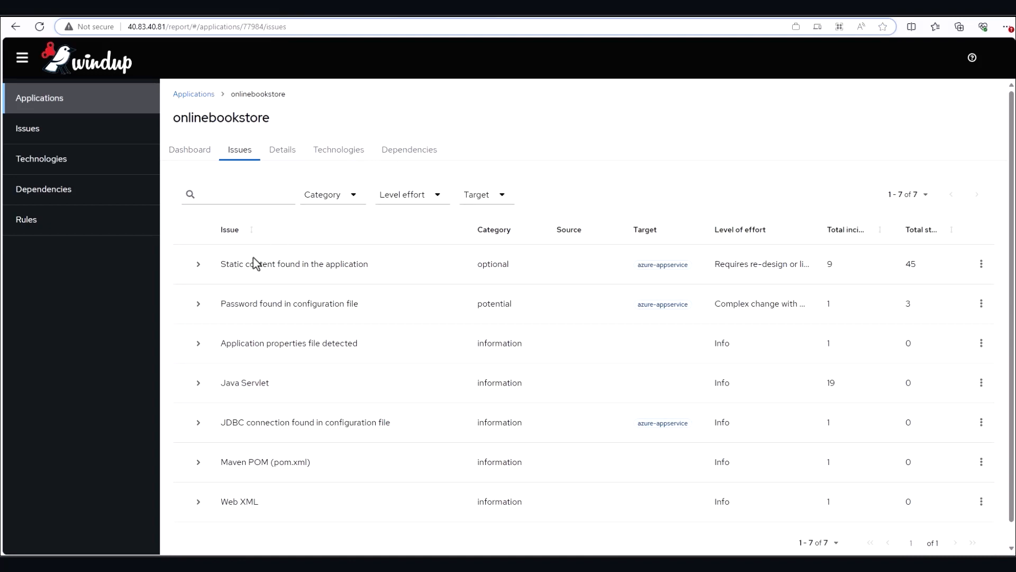
left_click(198, 303)
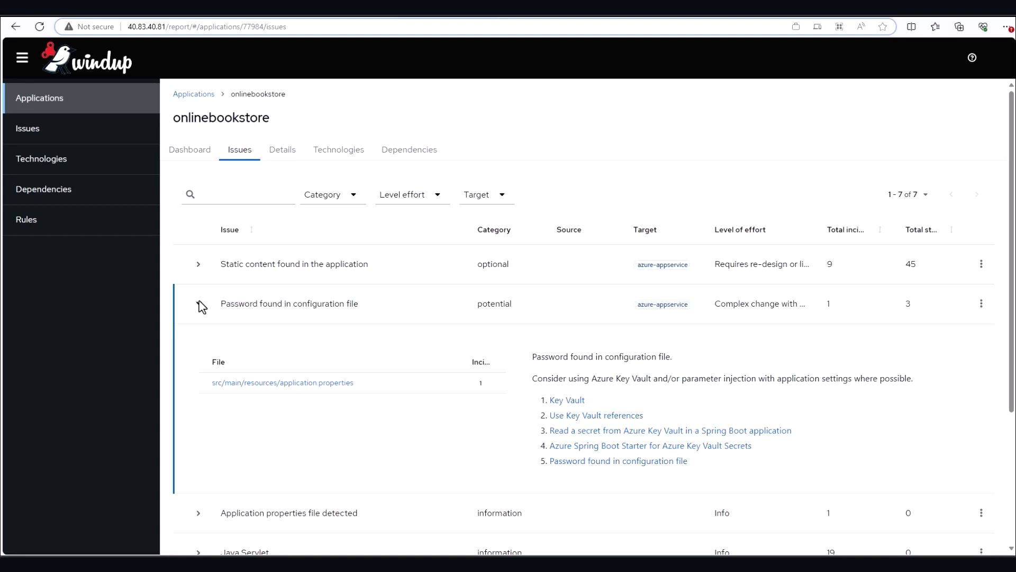
left_click(199, 304)
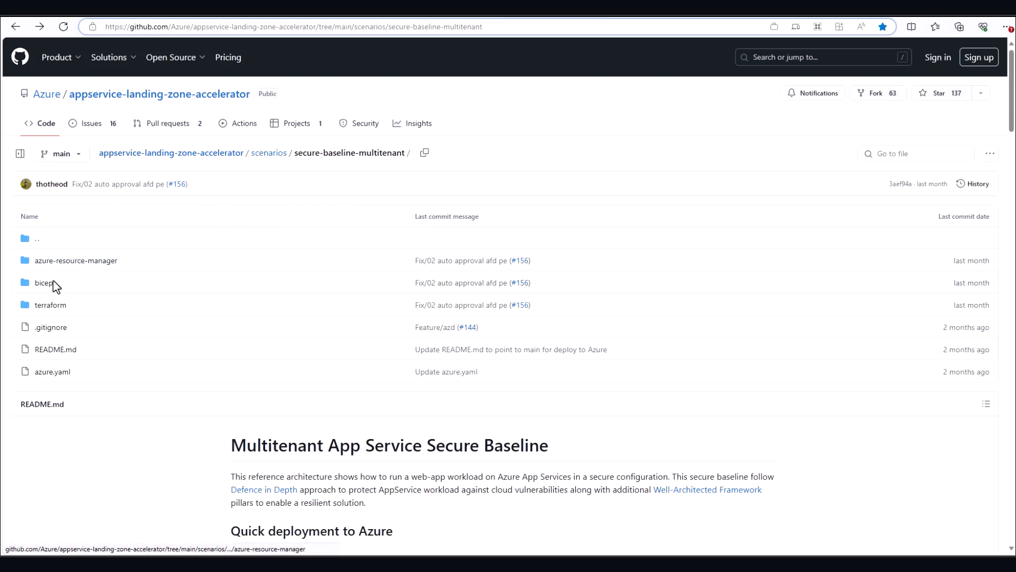
mouse_move(50, 305)
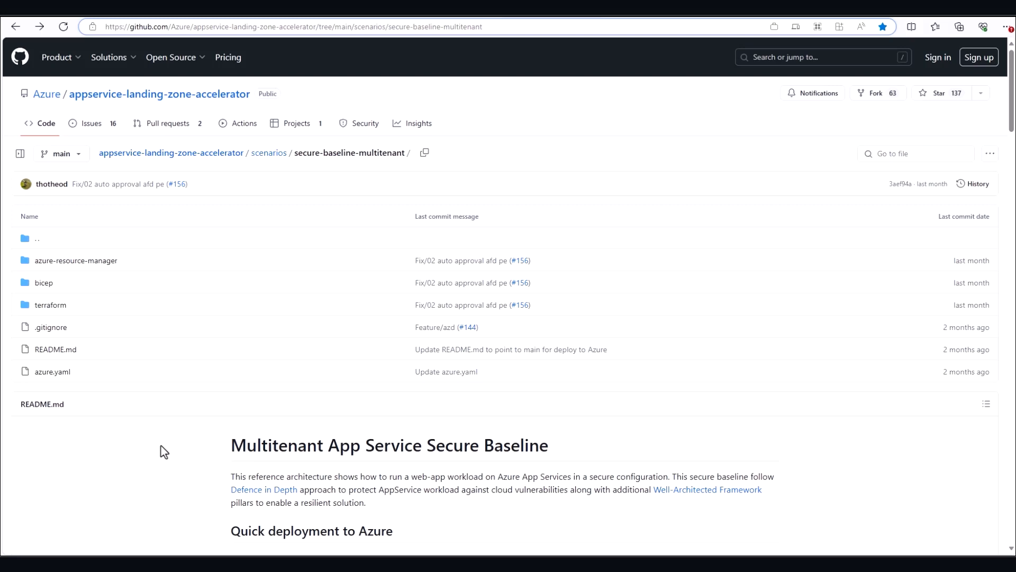
Scroll through the secure-baseline-multitenant README's quick deployment steps and architecture diagram.
scroll("down", 3)
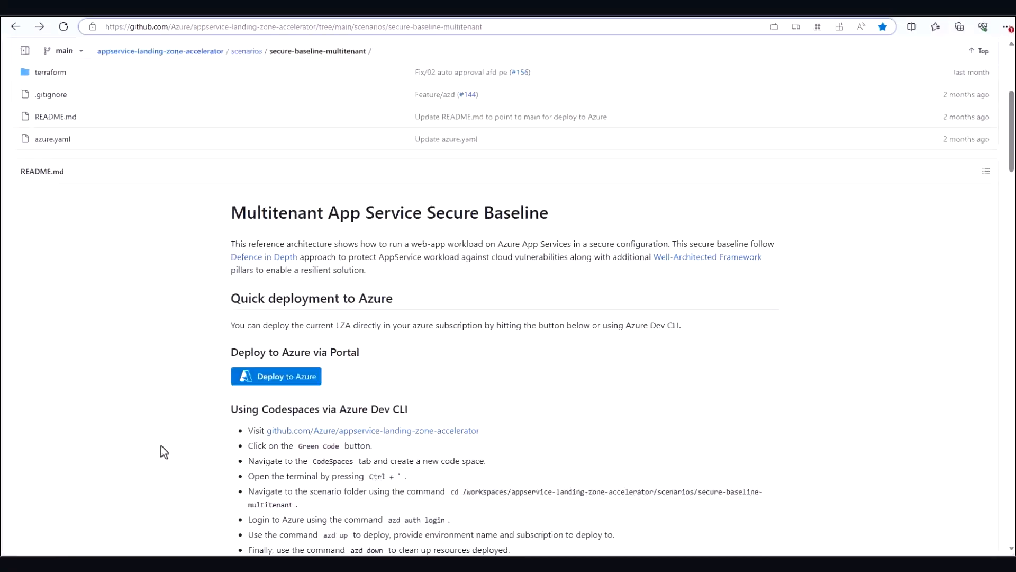
scroll("down", 3)
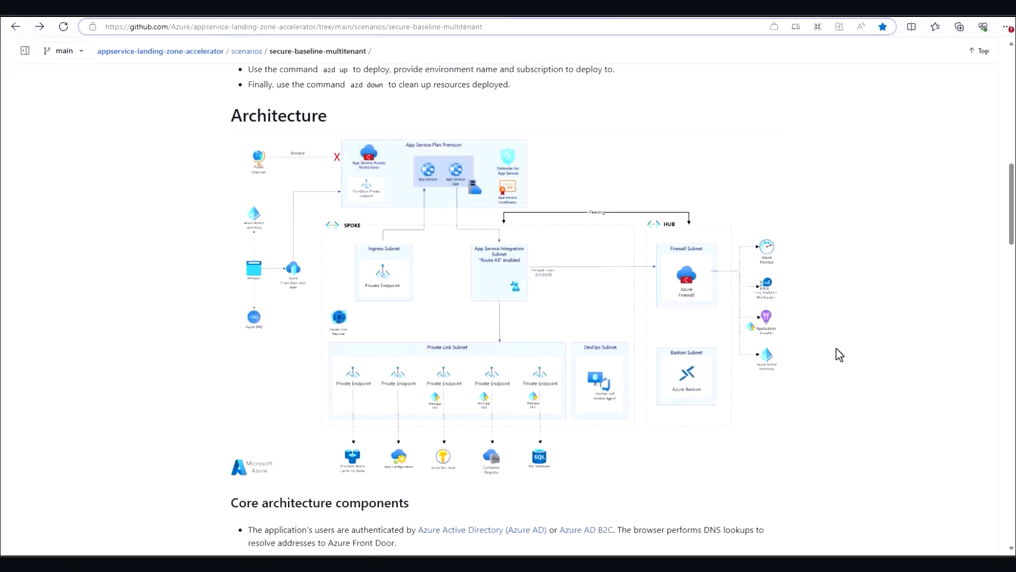
scroll("up", 3)
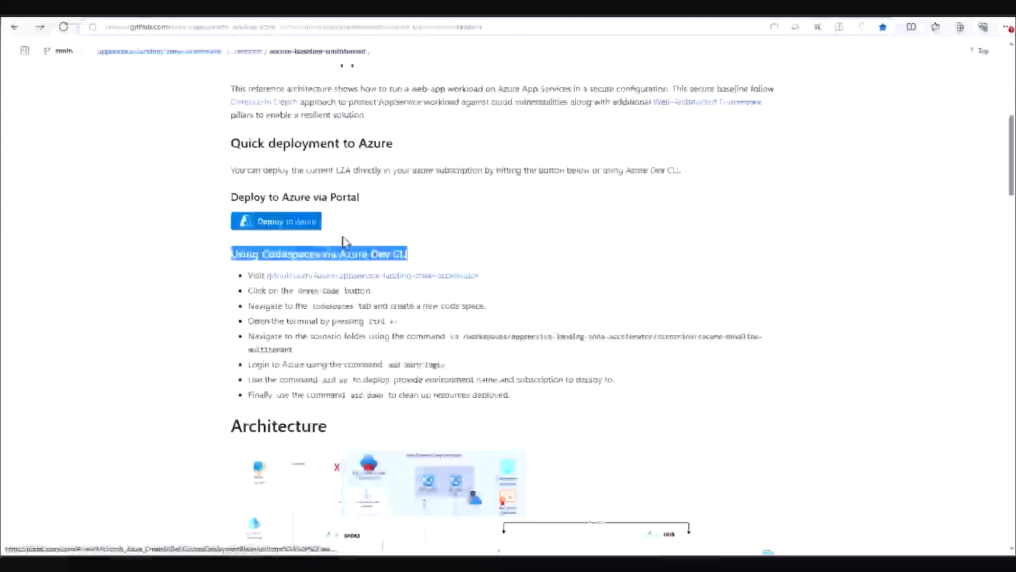
Show the rg-spoke-migration-test-eastus2 resource group overview with its 18 deployed resources.
left_click(276, 221)
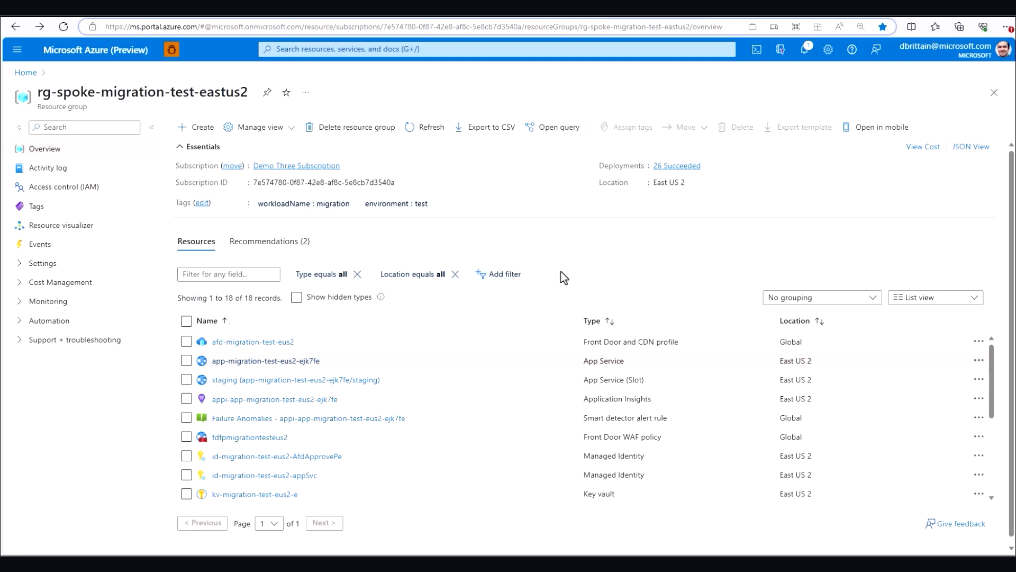
mouse_move(563, 304)
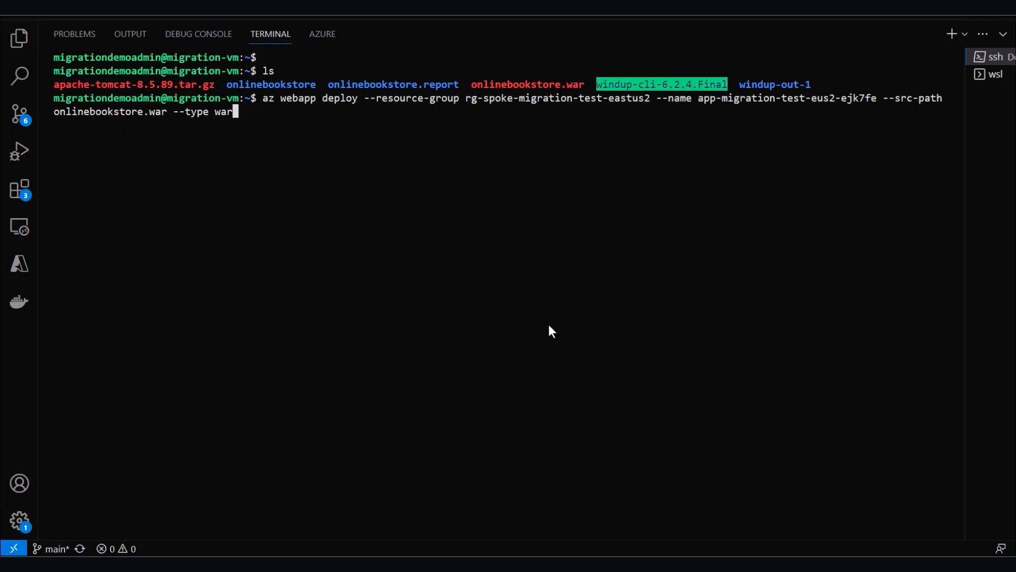
mouse_move(465, 102)
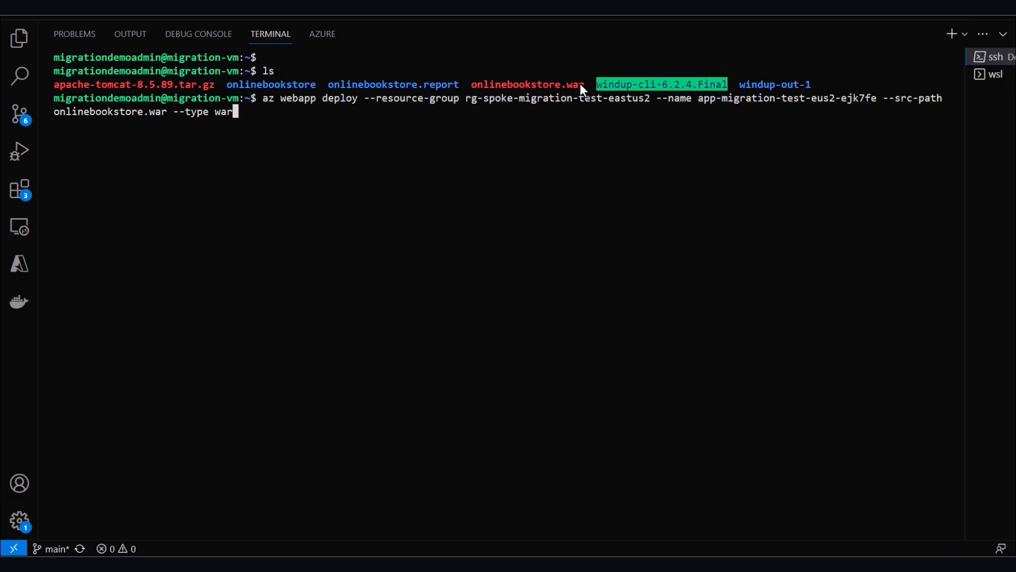
mouse_move(369, 133)
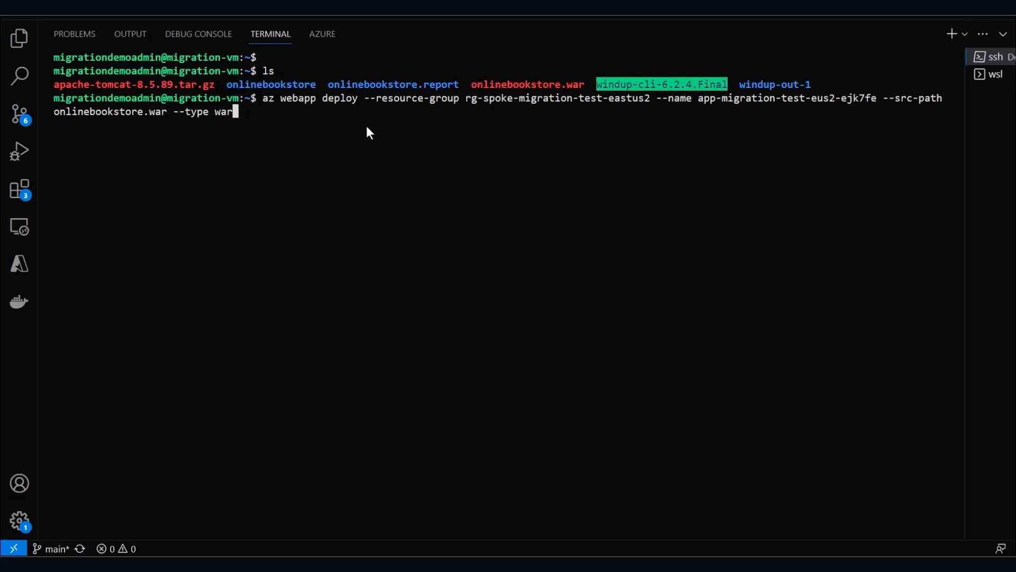